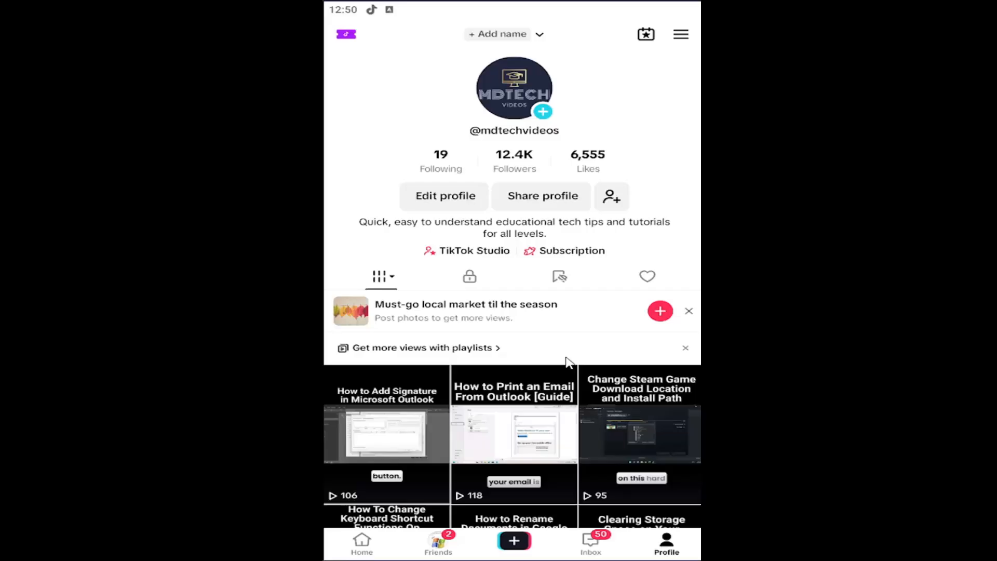
{"action": "mouse_move", "coordinate": [497, 309]}
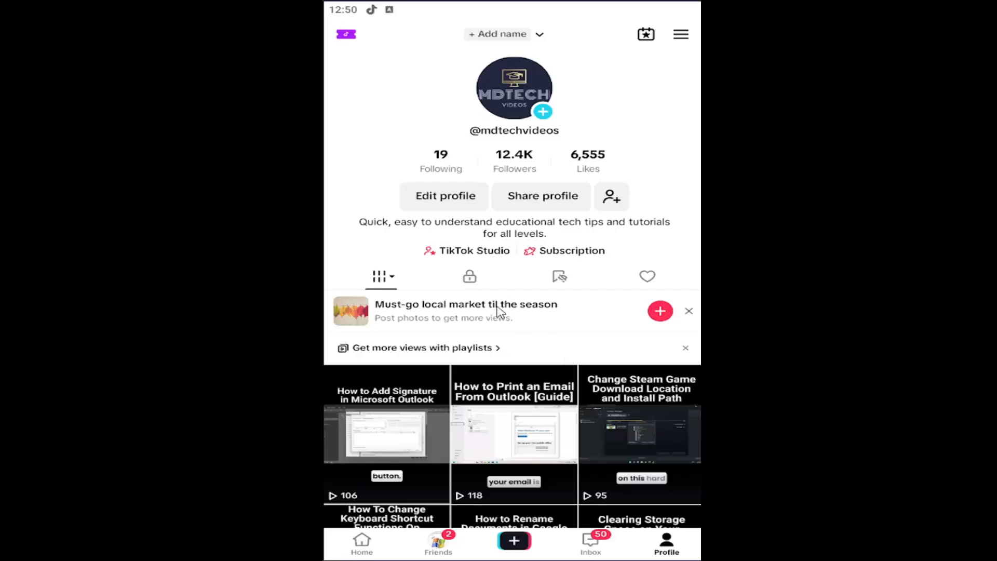
{"action": "mouse_move", "coordinate": [470, 218]}
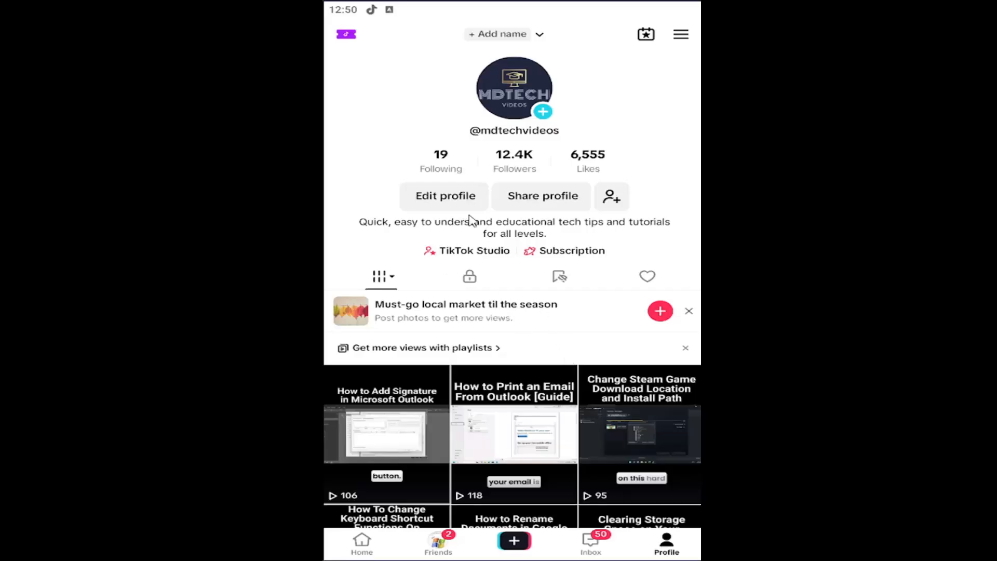
{"action": "mouse_move", "coordinate": [462, 231]}
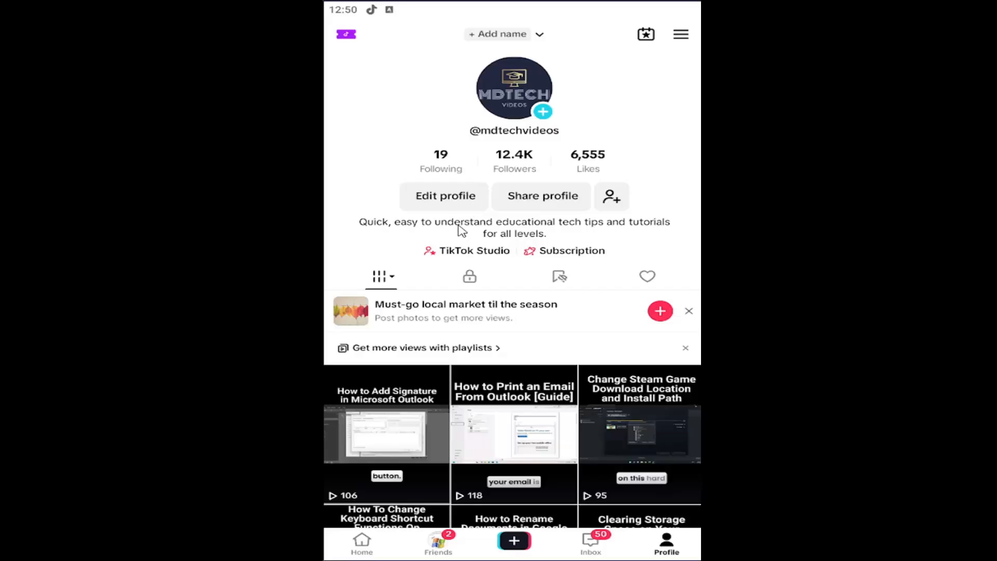
{"action": "mouse_move", "coordinate": [473, 224]}
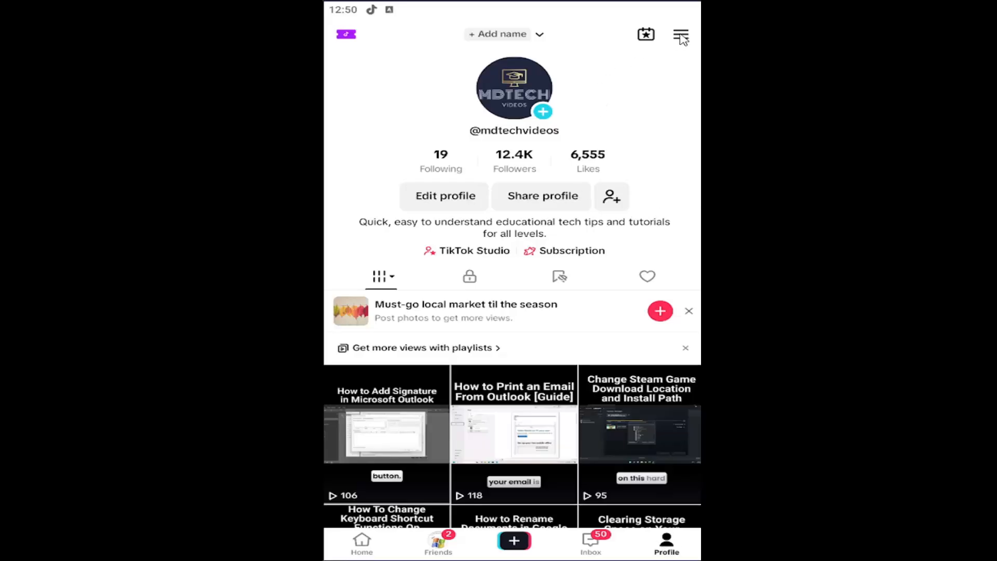
- Set the app appearance to Dark under Settings and privacy > Display, returning to the now-dark settings list
{"action": "left_click", "coordinate": [679, 34]}
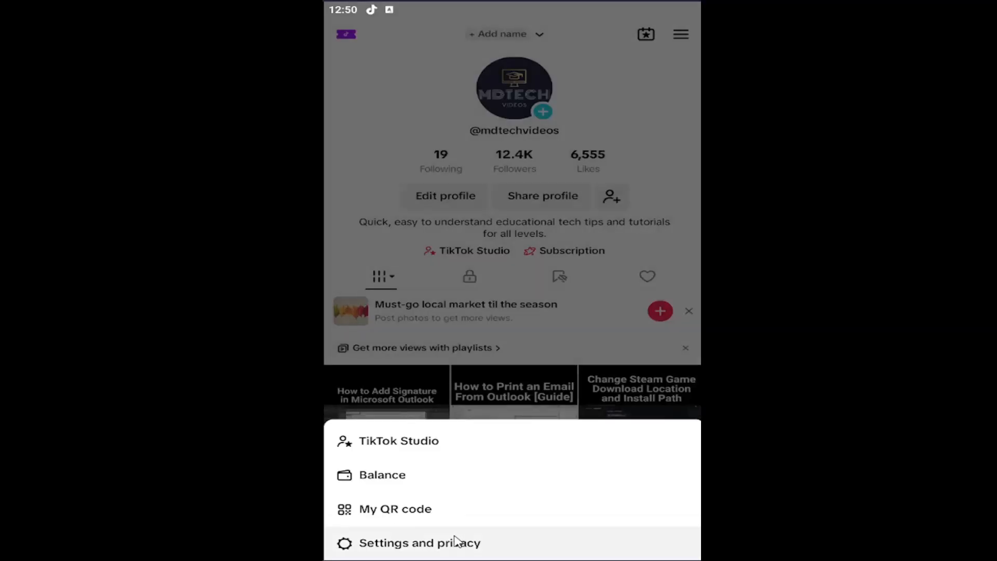
{"action": "left_click", "coordinate": [415, 543]}
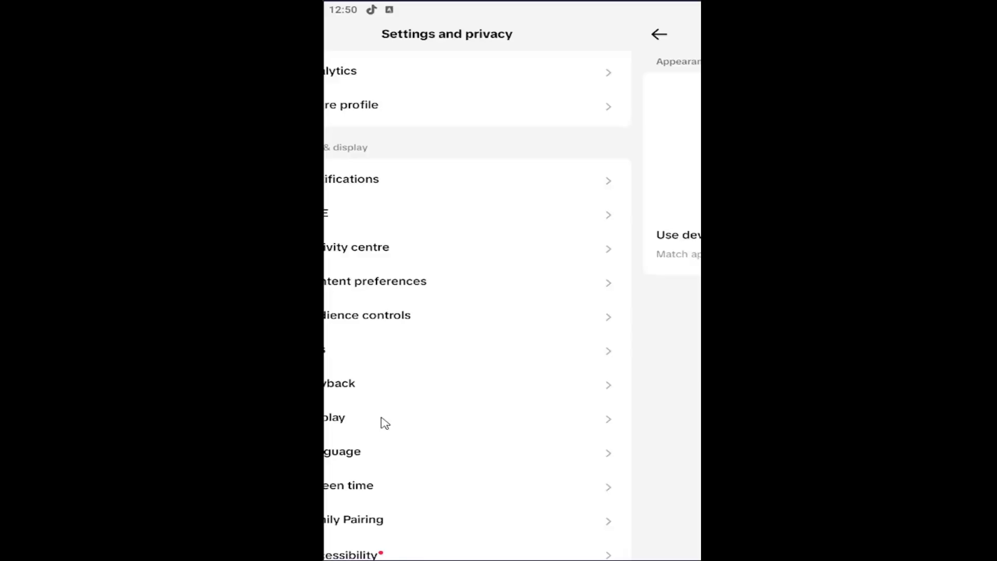
{"action": "left_click", "coordinate": [334, 418]}
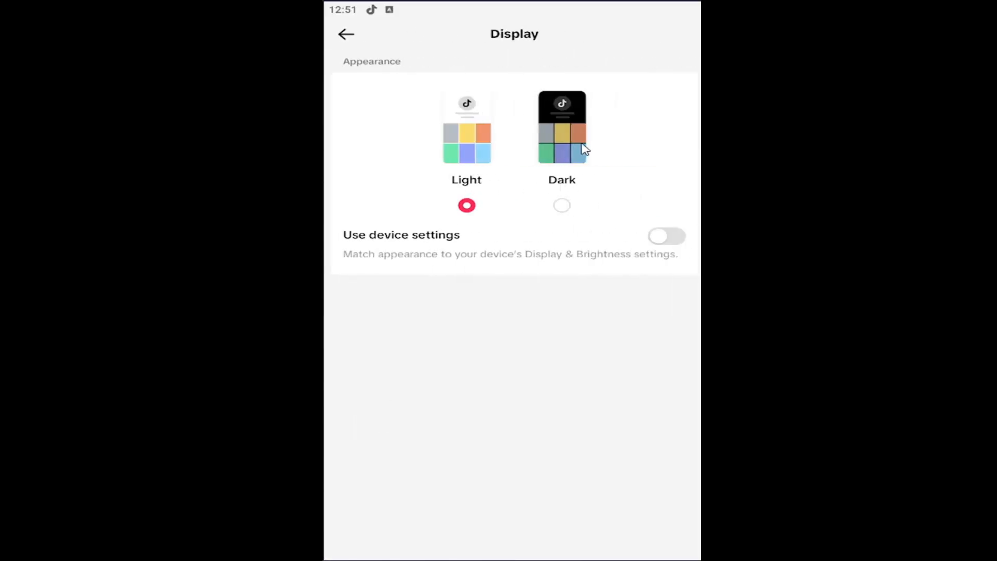
{"action": "left_click", "coordinate": [561, 206]}
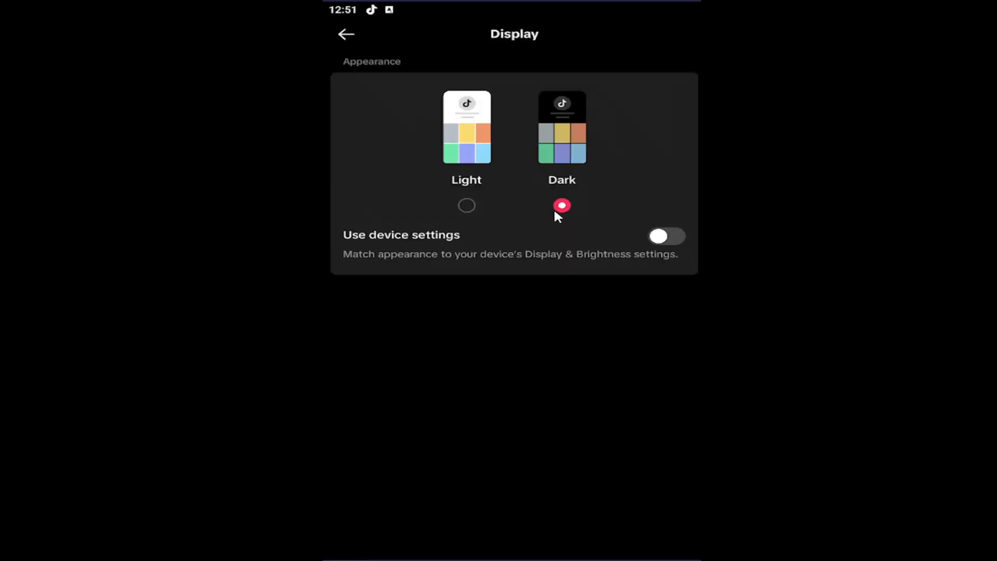
{"action": "mouse_move", "coordinate": [336, 49]}
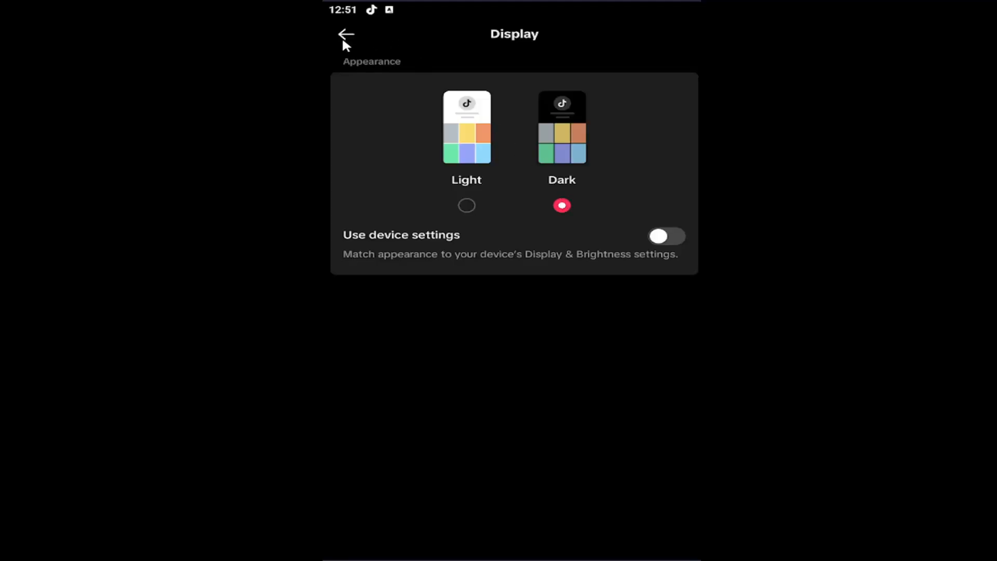
{"action": "left_click", "coordinate": [345, 34]}
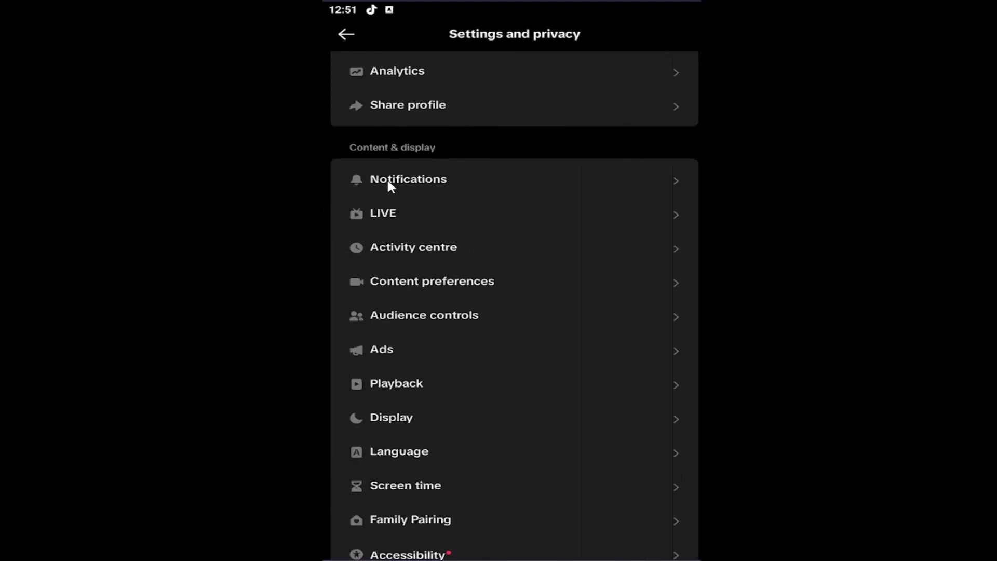